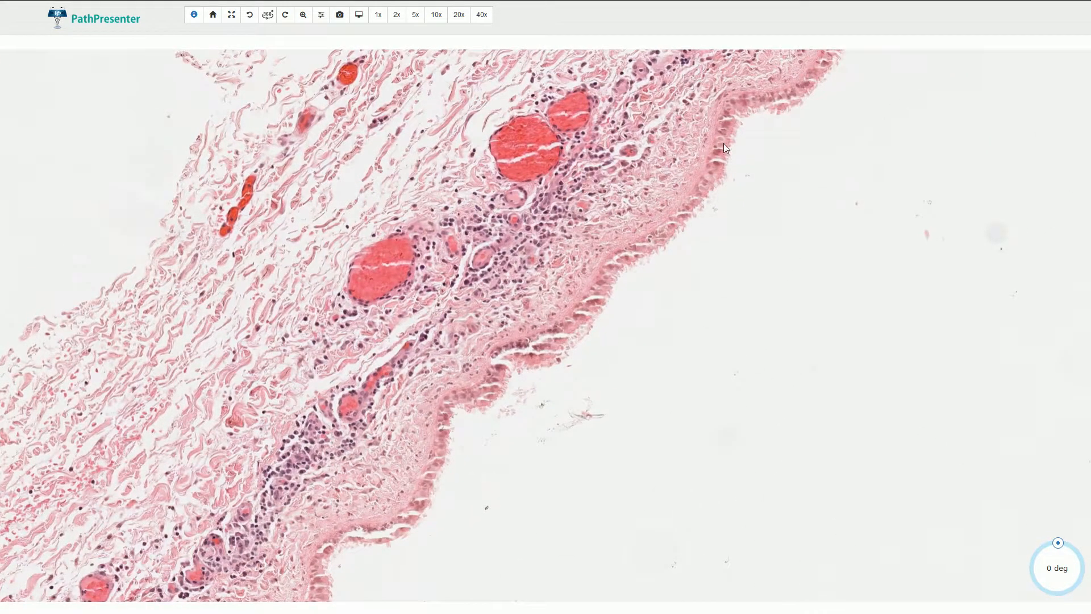
pyautogui.moveTo(505, 357)
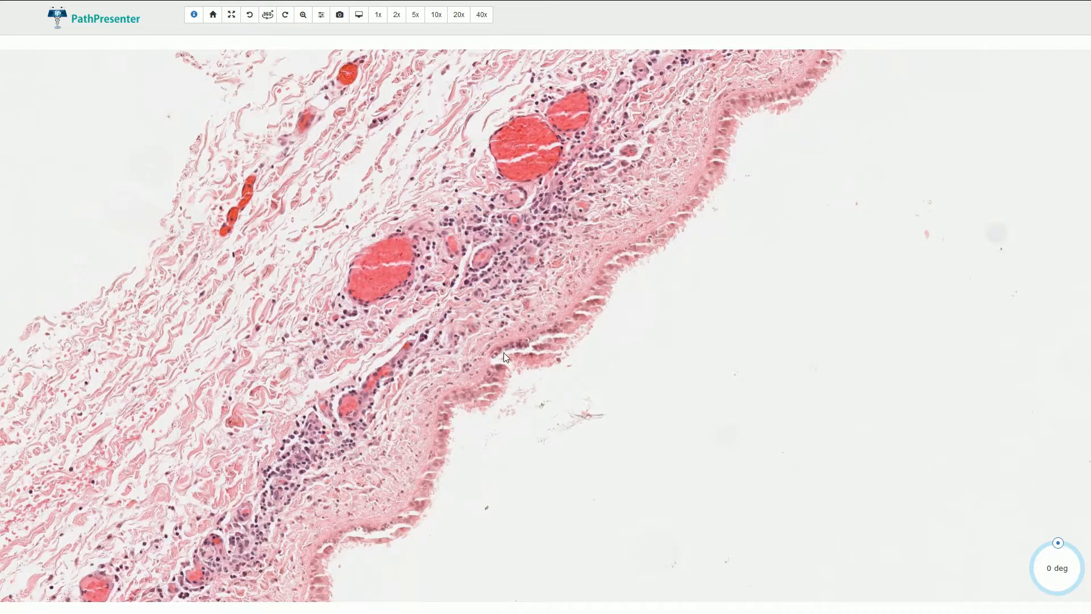